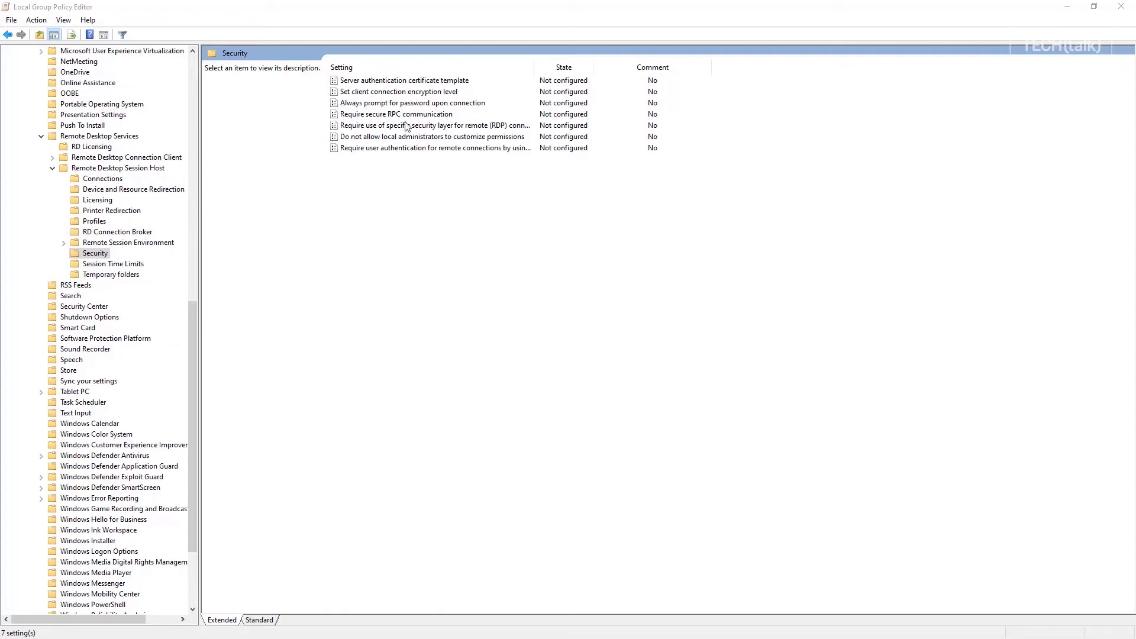
pyautogui.moveTo(398, 142)
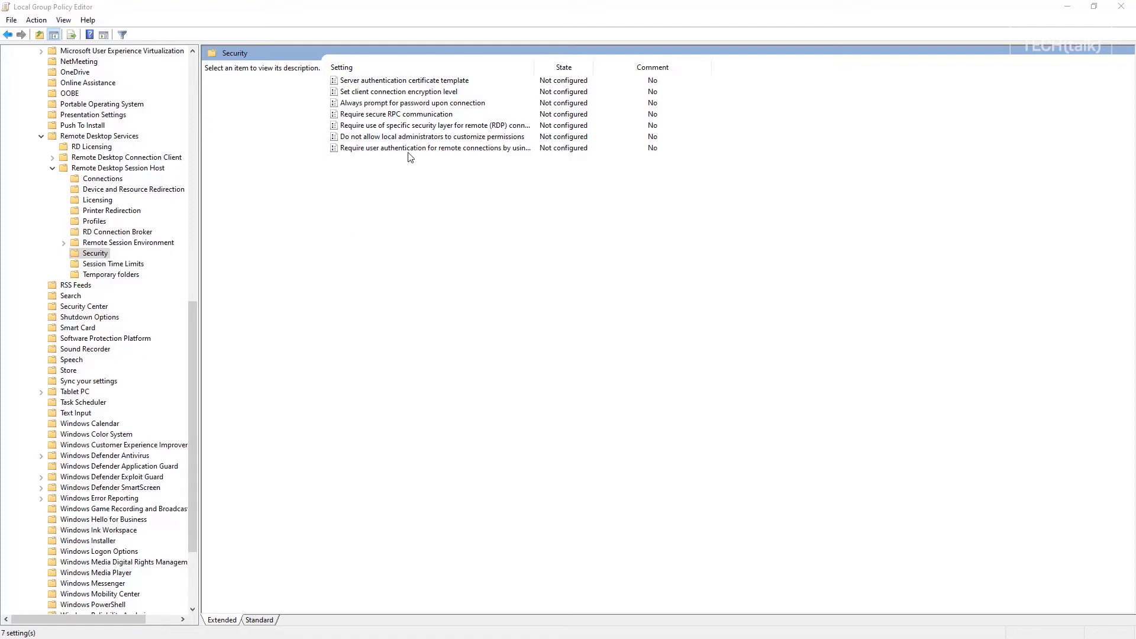
# Set 'Require user authentication for remote connections by using Network Level Authentication' to Enabled.
pyautogui.doubleClick(434, 148)
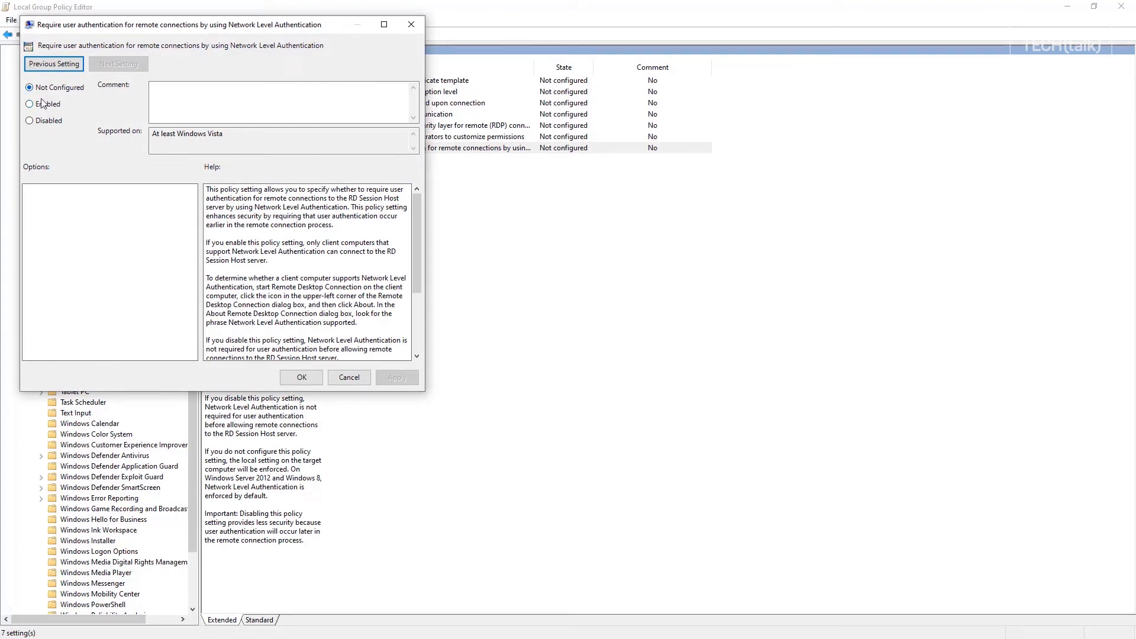
pyautogui.click(29, 104)
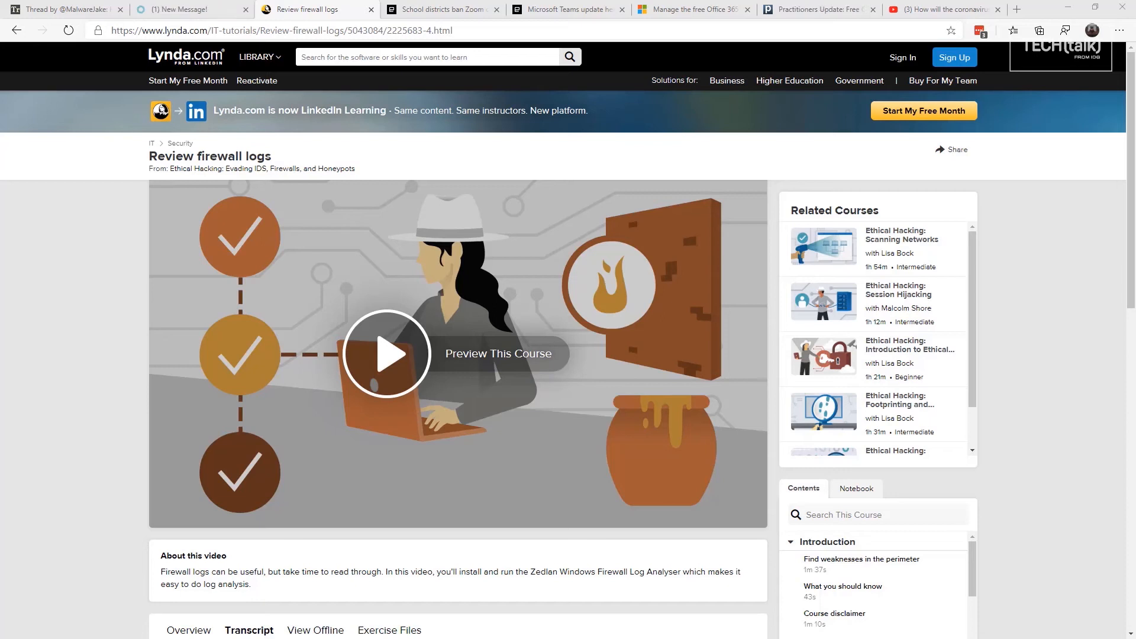
# Switch to the Lynda.com 'Review firewall logs' lesson preview page.
pyautogui.click(946, 9)
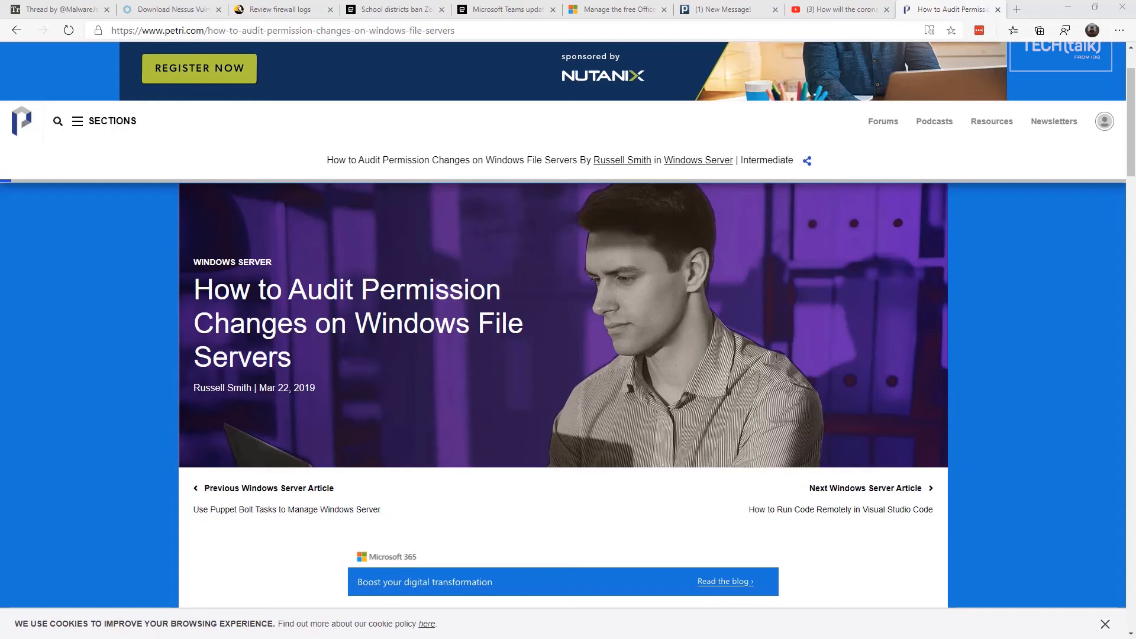
pyautogui.click(392, 10)
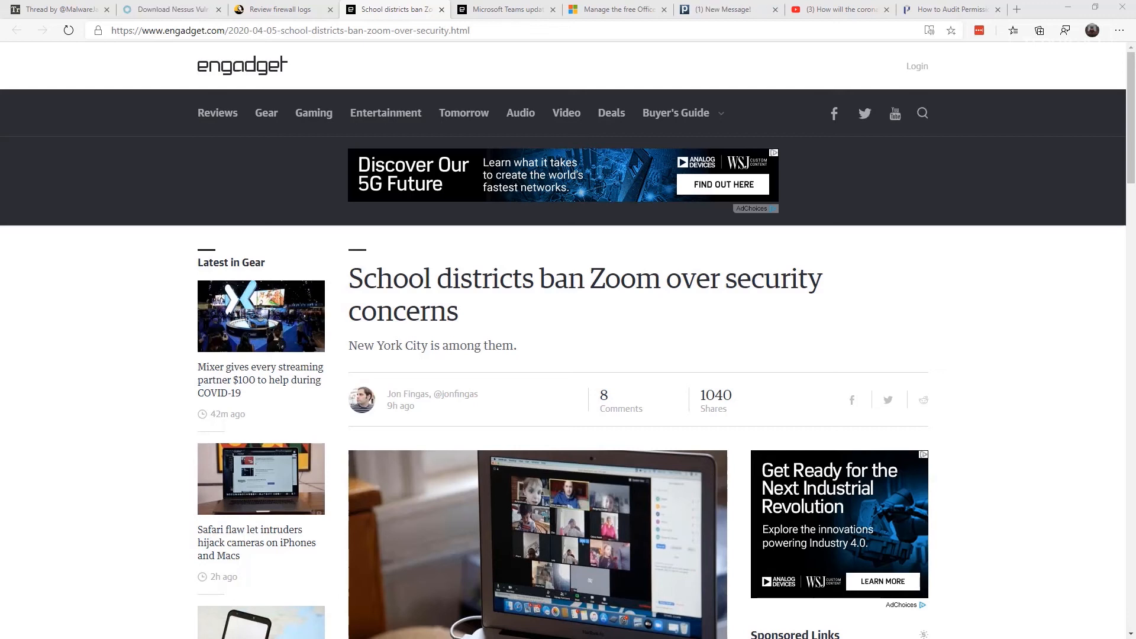
pyautogui.moveTo(644, 306)
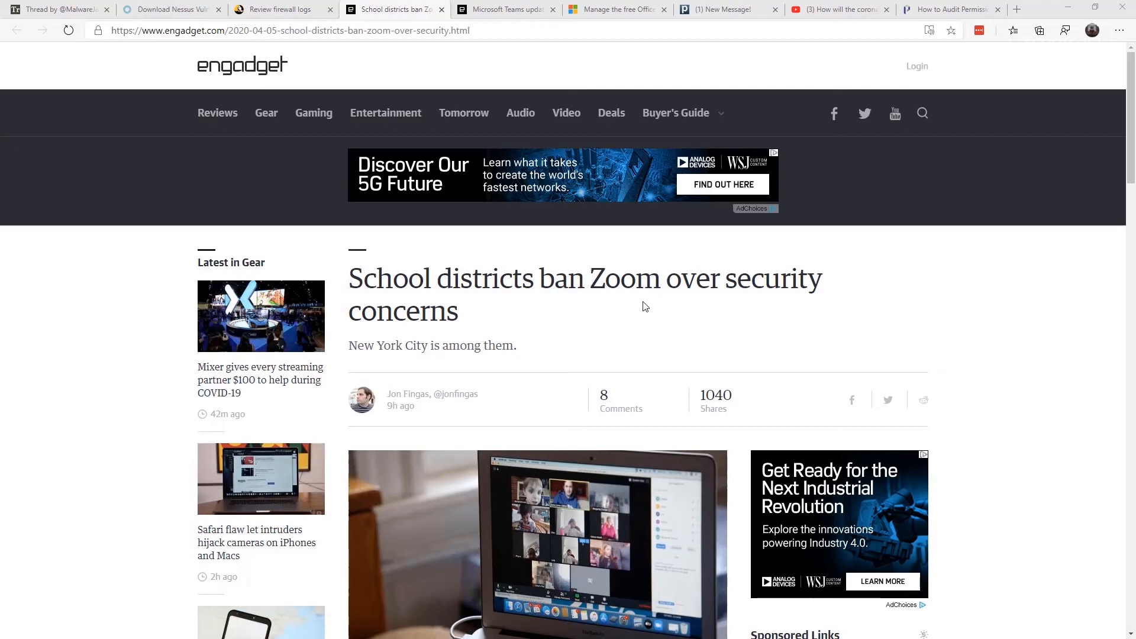
pyautogui.moveTo(504, 9)
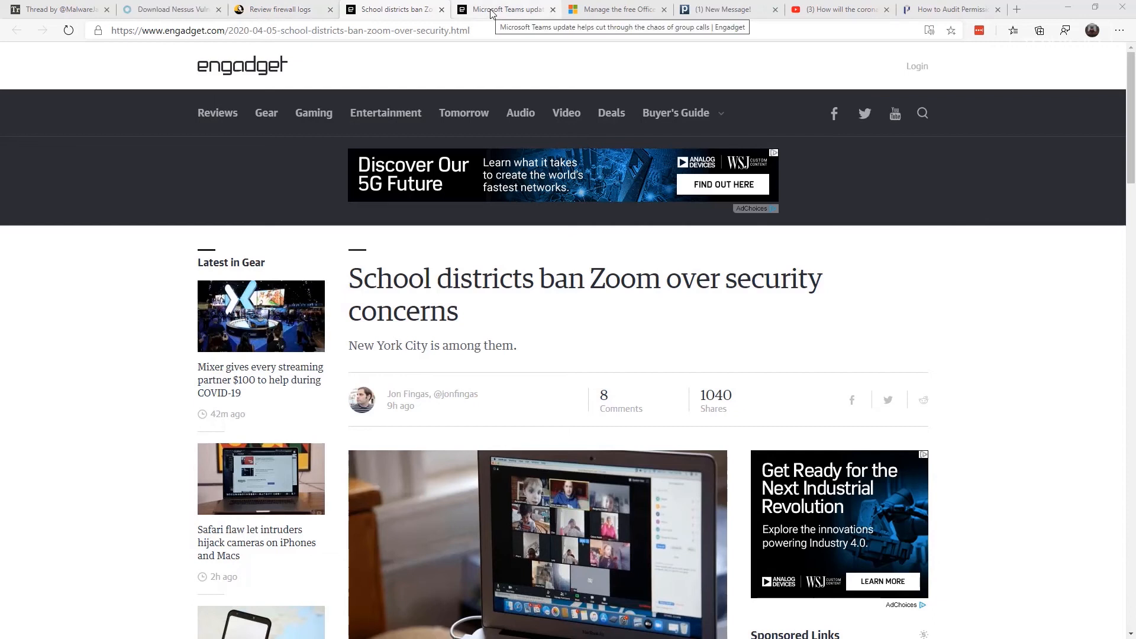
# Switch to the Engadget article on the Microsoft Teams group calls update.
pyautogui.click(508, 10)
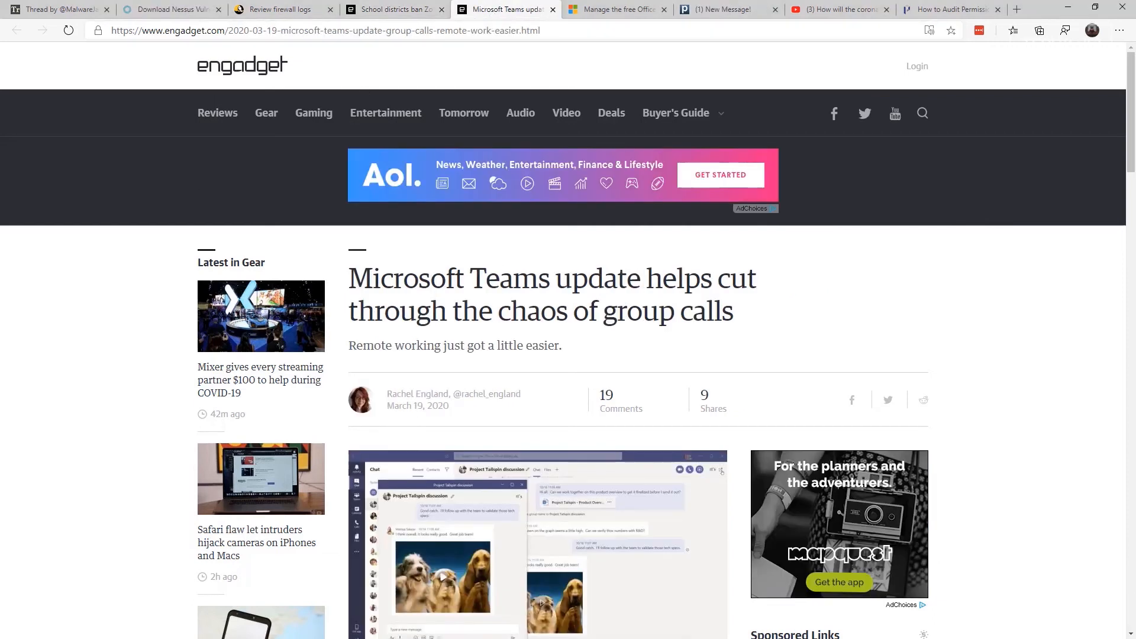